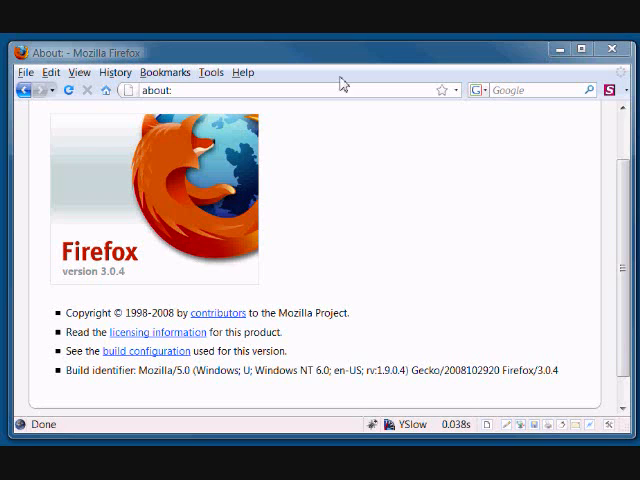
Search Google for 'IE Security' from the browser's search box
left_click(535, 89)
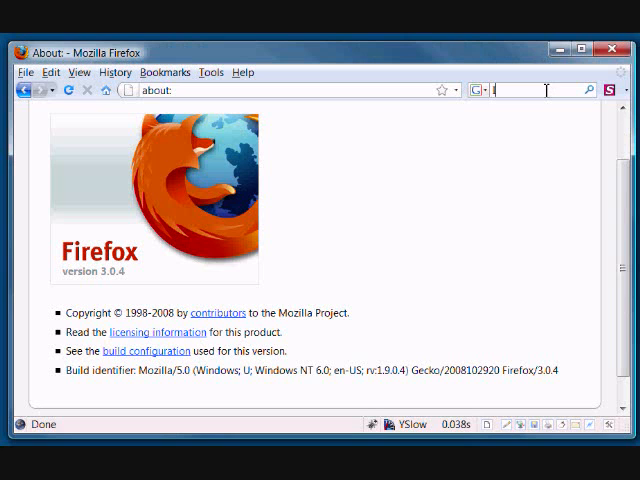
type("IE Security")
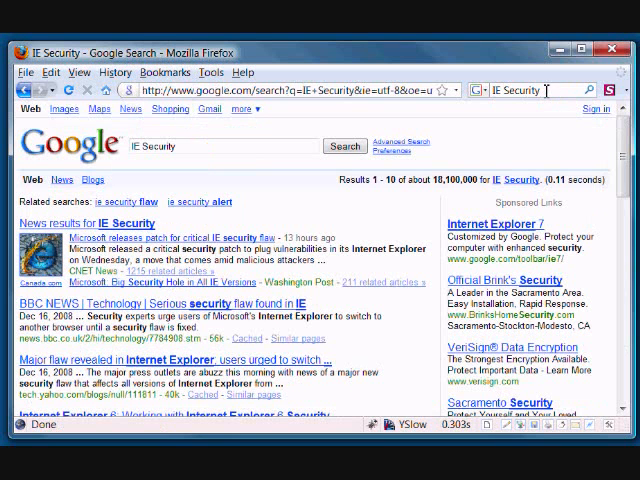
mouse_move(131, 109)
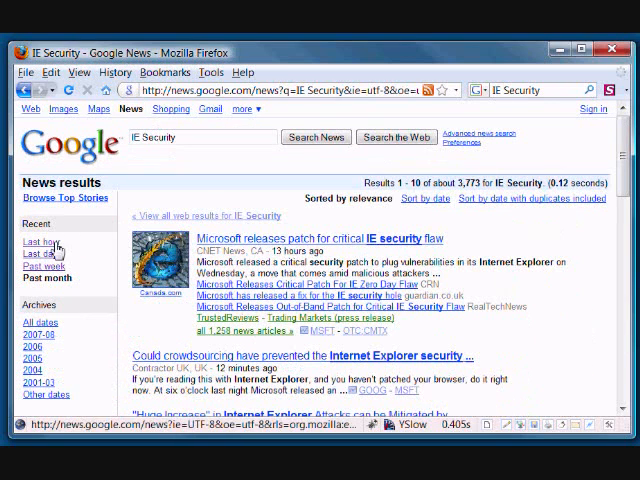
Filter the IE Security news to the last hour and scroll through the stories
left_click(41, 241)
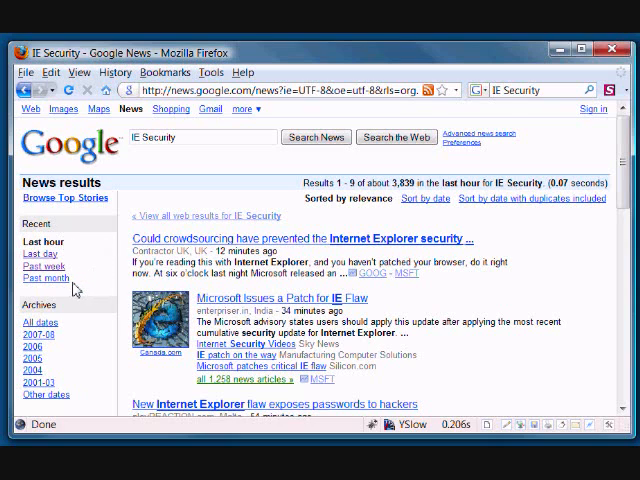
scroll("down", 3)
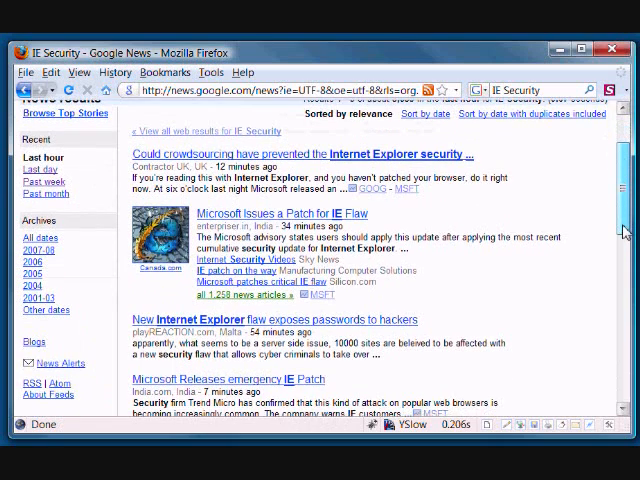
scroll("up", 3)
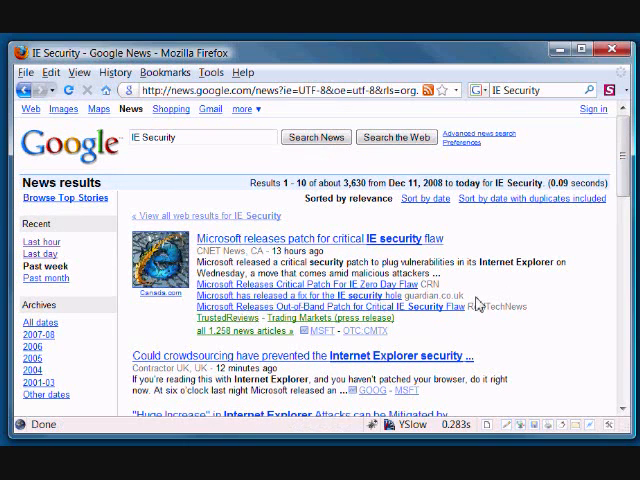
scroll("down", 3)
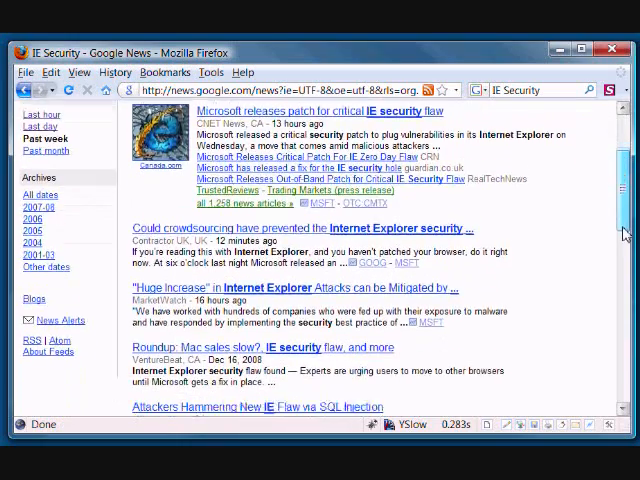
scroll("down", 3)
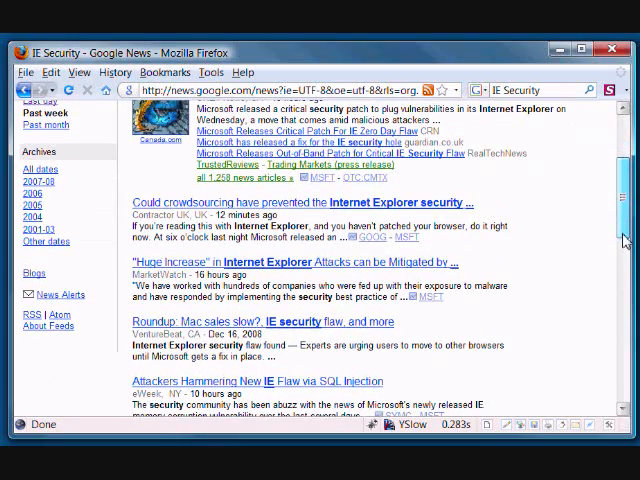
scroll("down", 3)
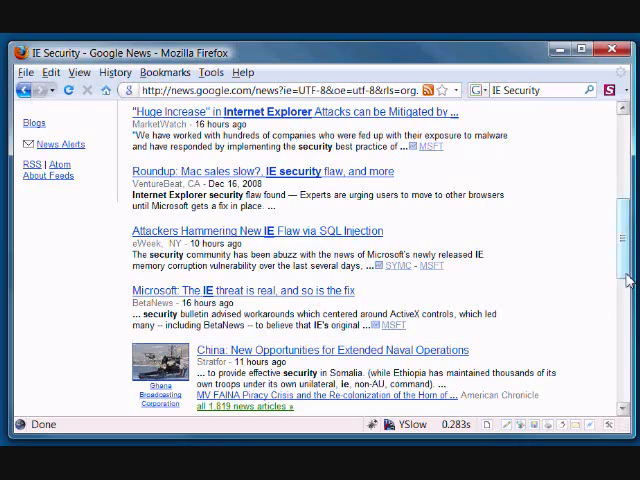
scroll("down", 3)
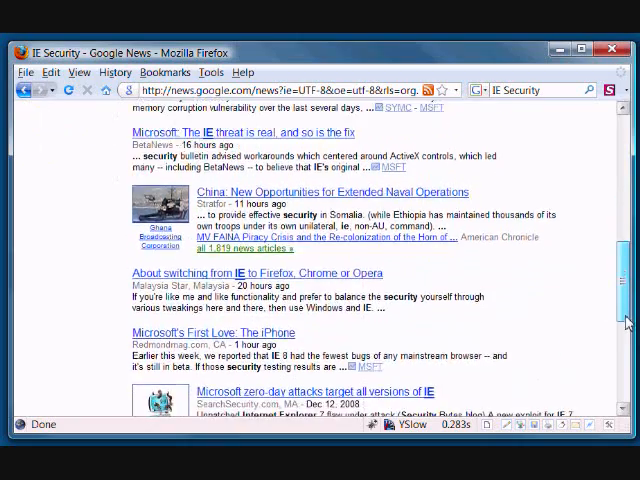
scroll("up", 3)
type("Firefox")
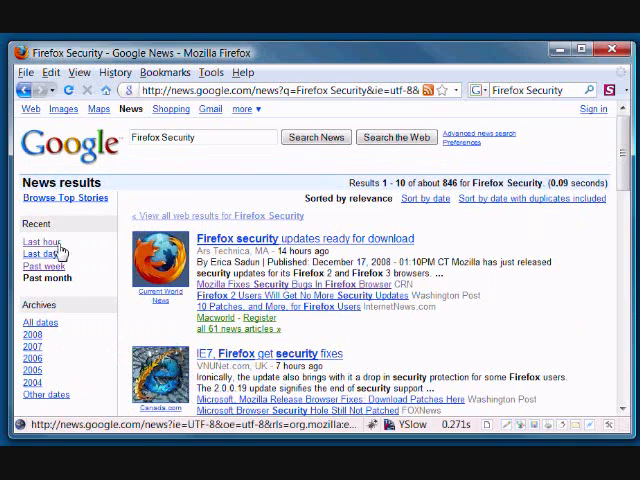
Filter Firefox Security news to the last hour, then switch to past week
left_click(43, 241)
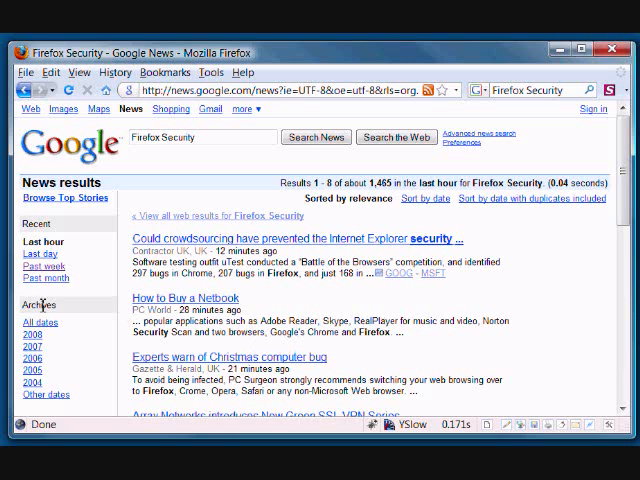
left_click(45, 266)
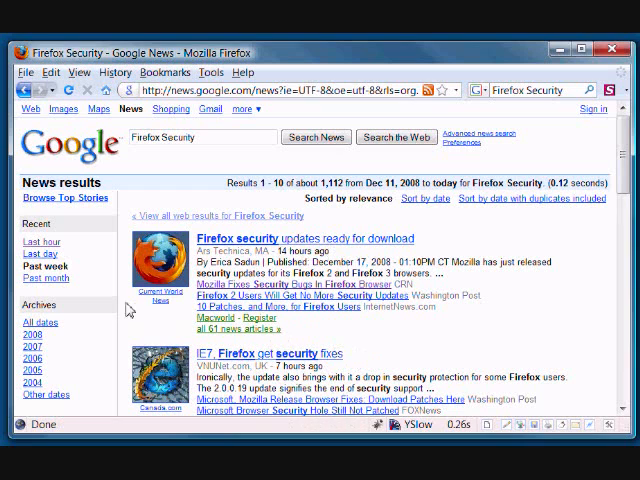
mouse_move(172, 225)
type("http://www.webstandards.org/files/acid2/test.html#top")
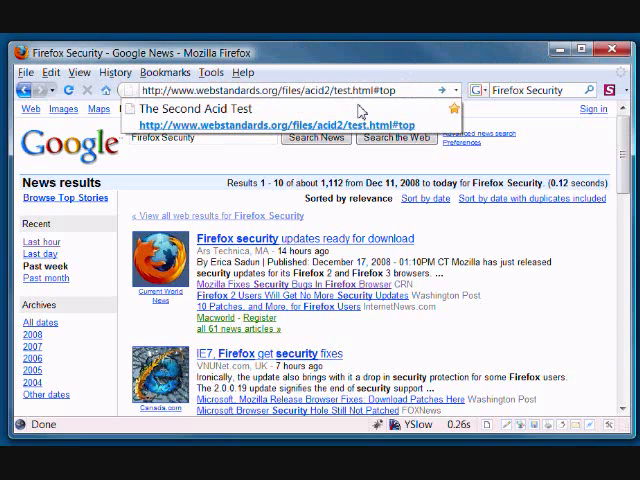
Load the Acid2 test page from the address bar suggestion
left_click(278, 124)
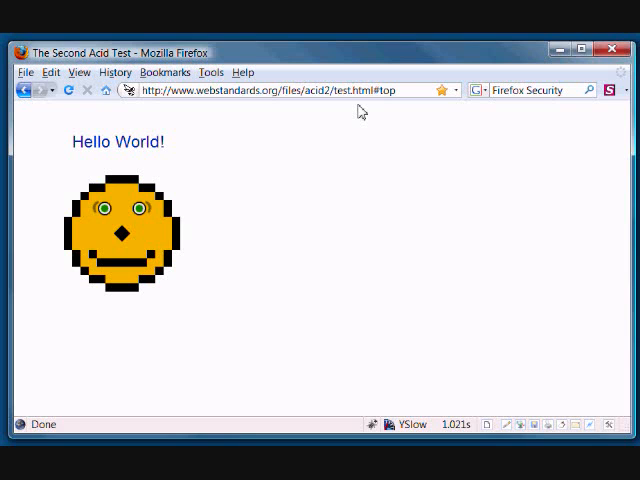
mouse_move(243, 107)
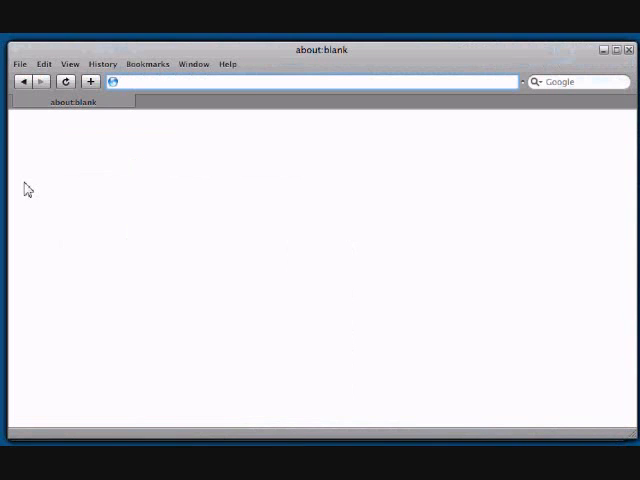
type("http://www.webstandards.org/files/acid2/test.html#top")
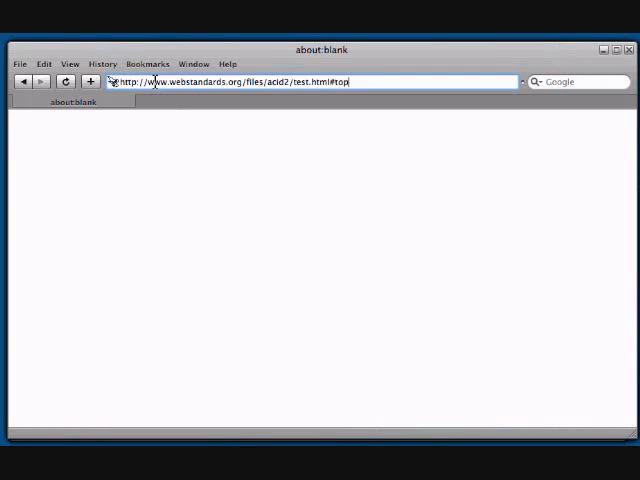
key("Return")
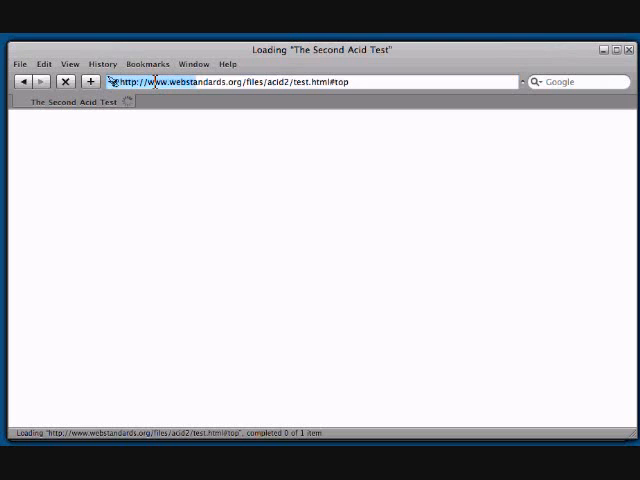